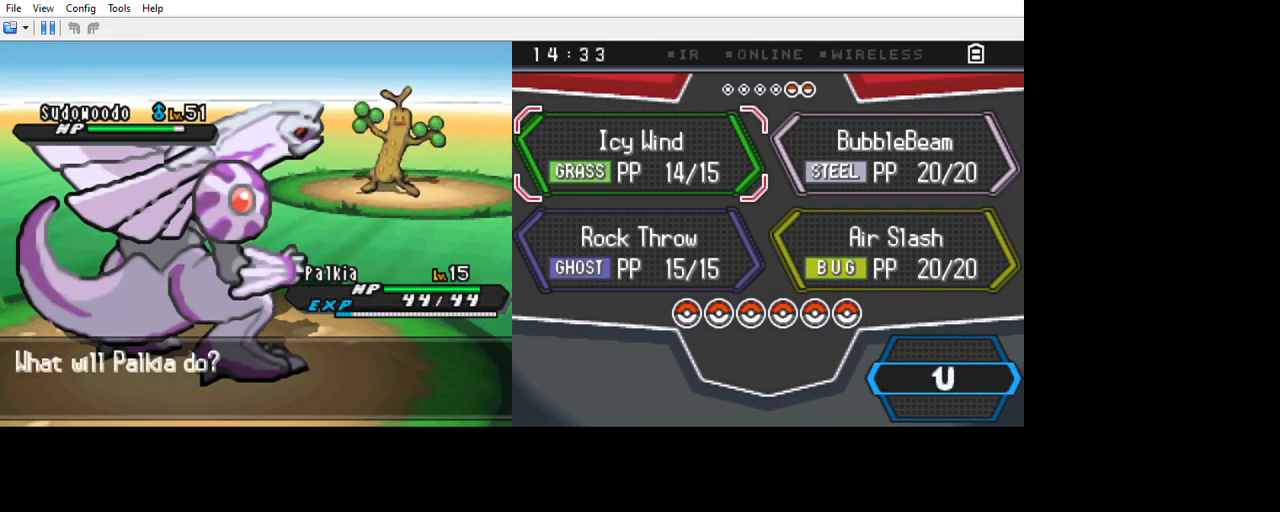
# Step: Attack Sudowoodo each turn until Palkia wins, grows to level 19 and gets the Thrash prompt
pyautogui.click(892, 156)
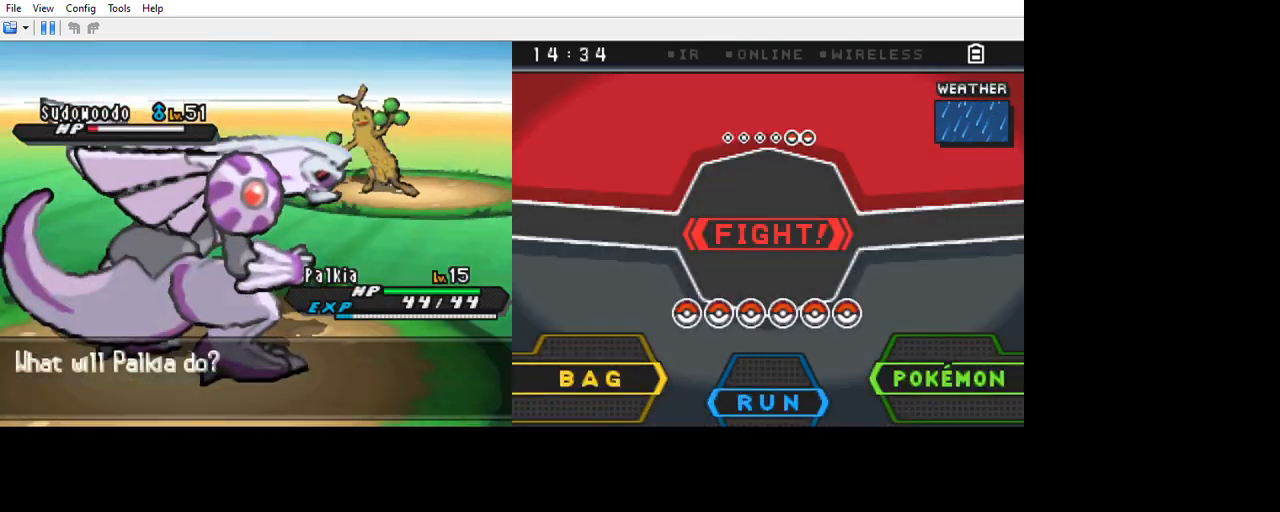
pyautogui.click(768, 232)
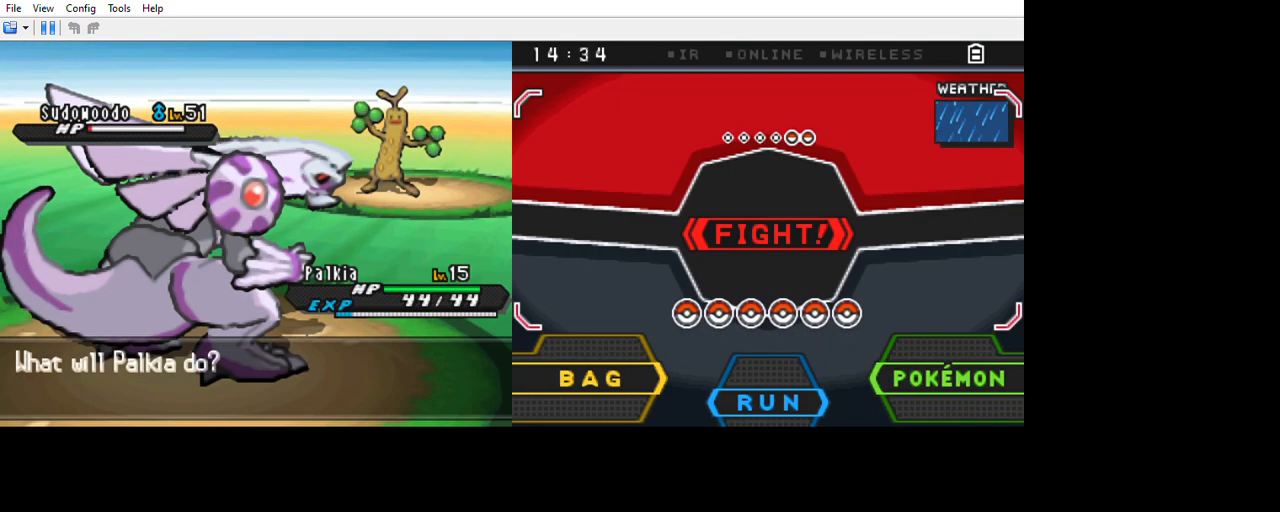
pyautogui.click(768, 234)
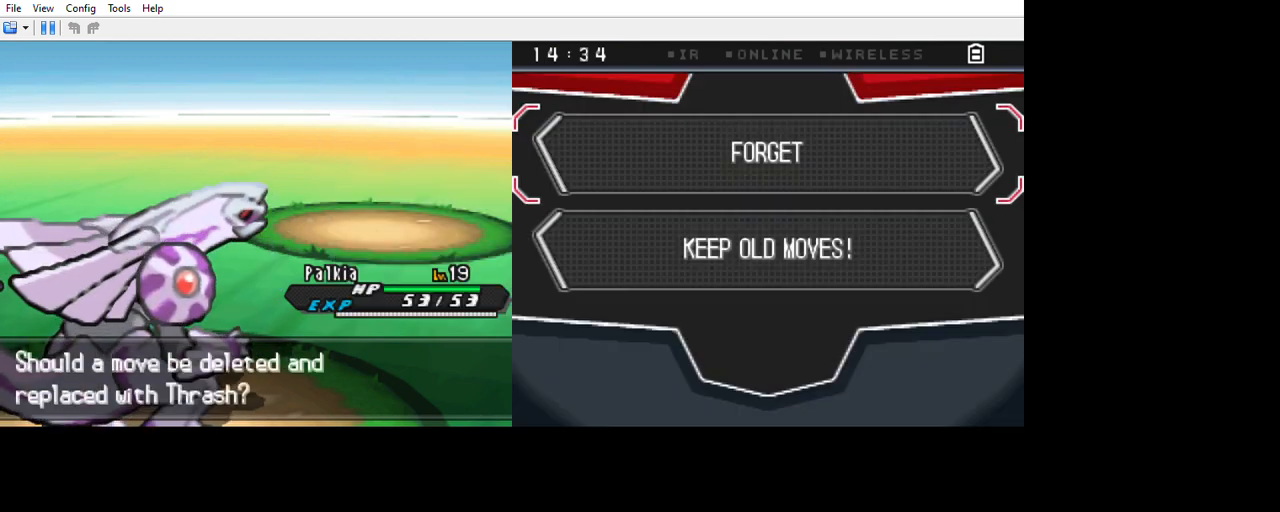
# Step: Forget Rock Throw so Palkia learns Thrash
pyautogui.click(766, 152)
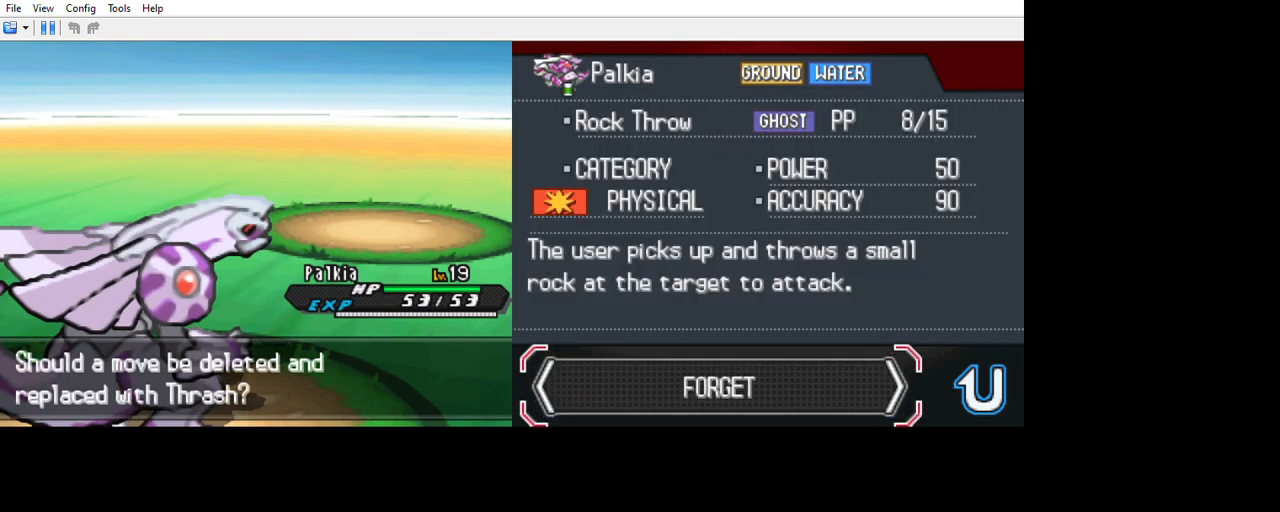
pyautogui.click(718, 388)
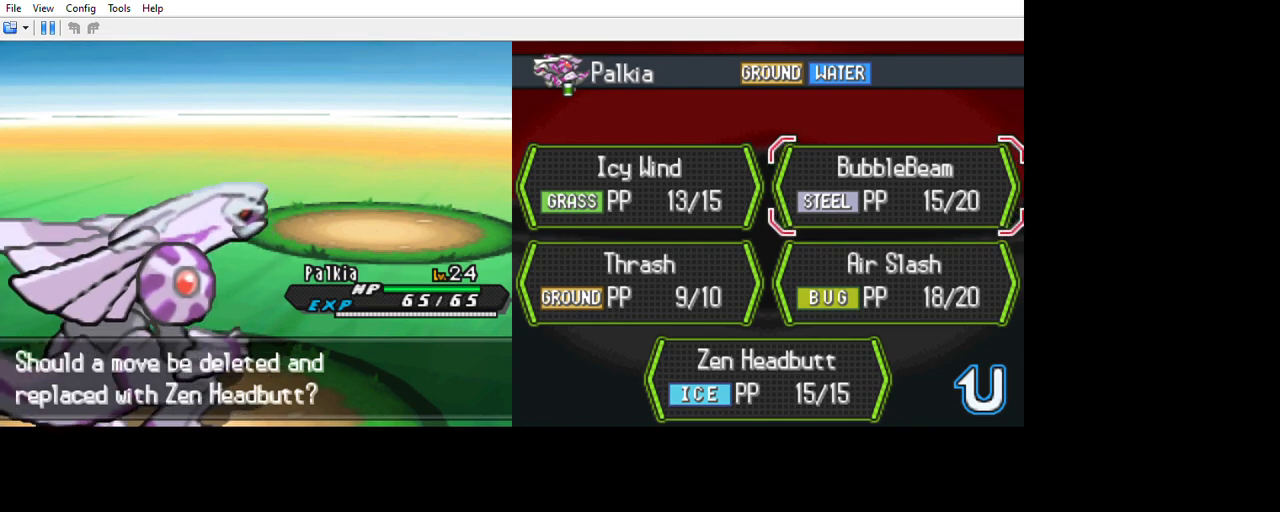
# Step: At level 24, forget BubbleBeam so Palkia learns Zen Headbutt
pyautogui.click(894, 184)
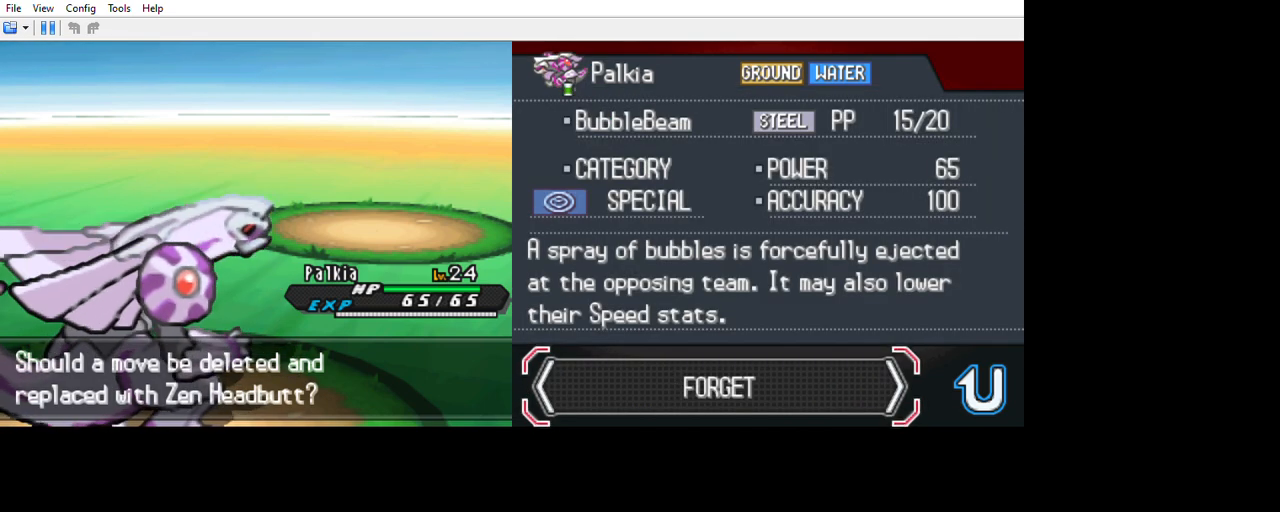
pyautogui.click(716, 388)
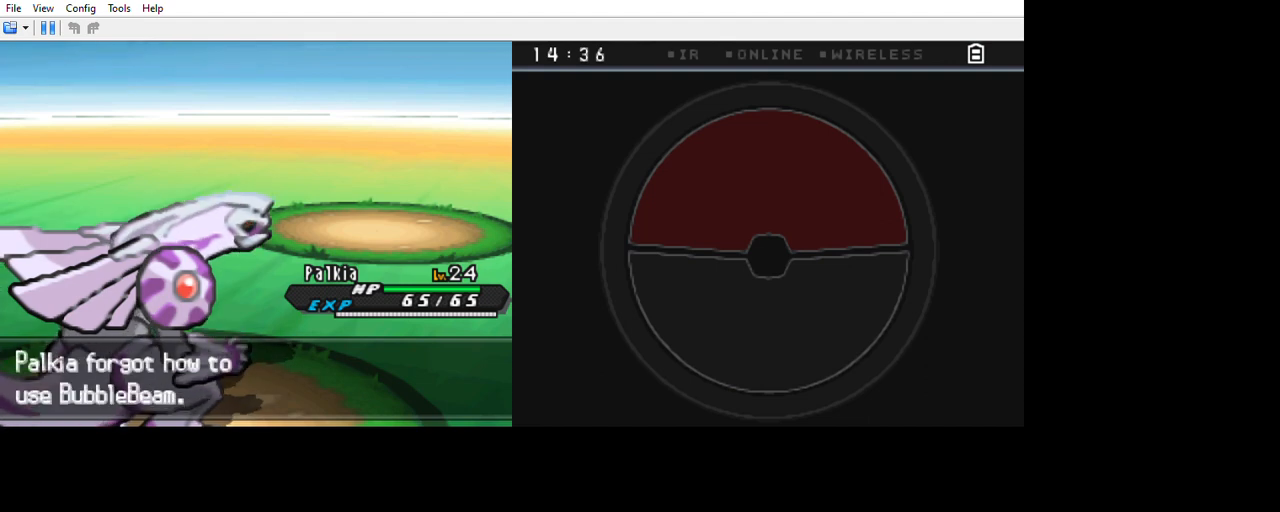